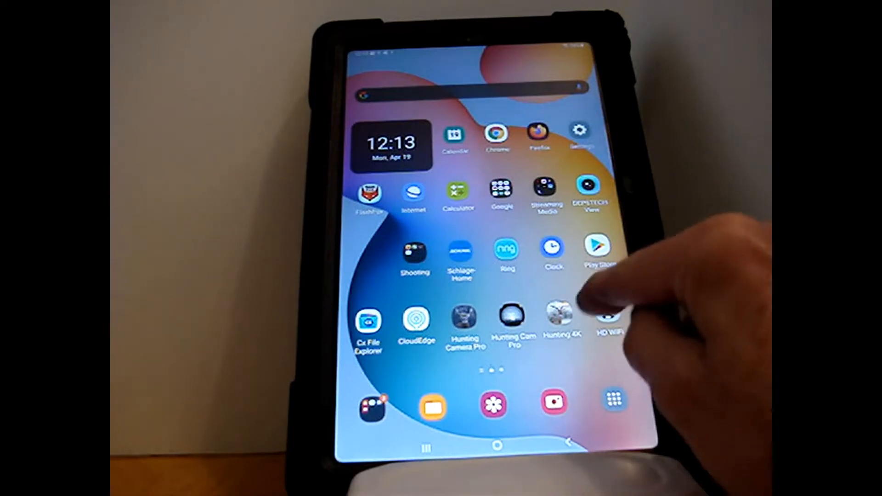
# Launch the Hunting 4K trail camera app from the home screen
pyautogui.click(562, 314)
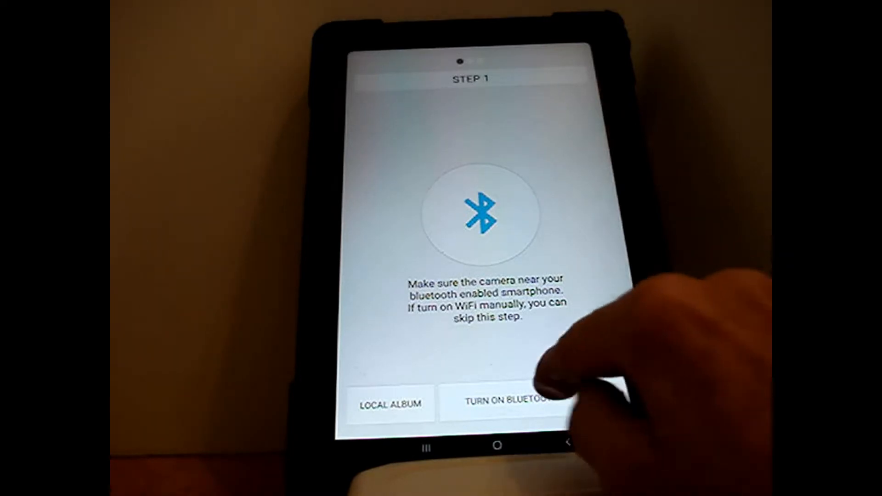
# Turn on Bluetooth and connect to camera CAMERA-a119fe63
pyautogui.click(502, 404)
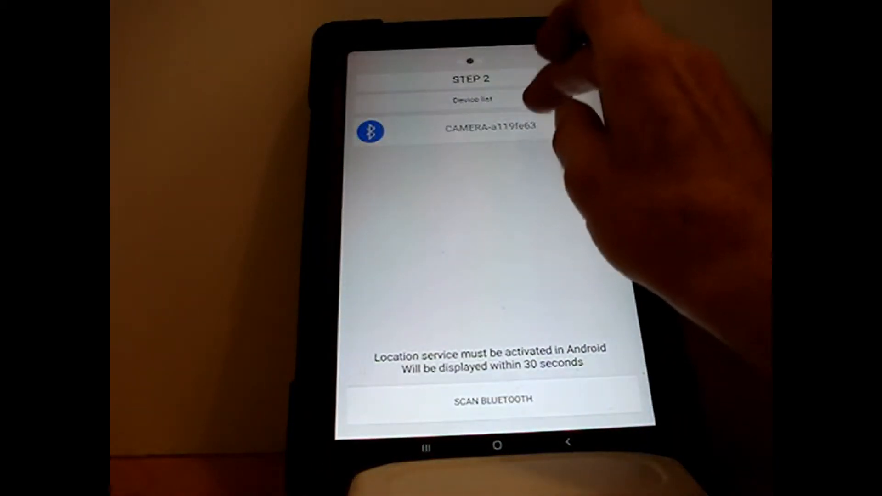
pyautogui.click(489, 126)
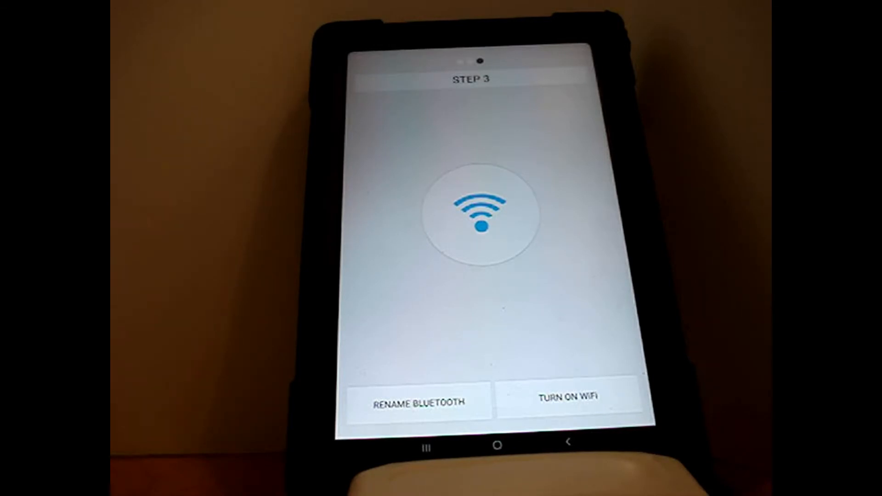
# Switch on the camera's WiFi from the Step 3 screen and wait out the countdown
pyautogui.click(567, 397)
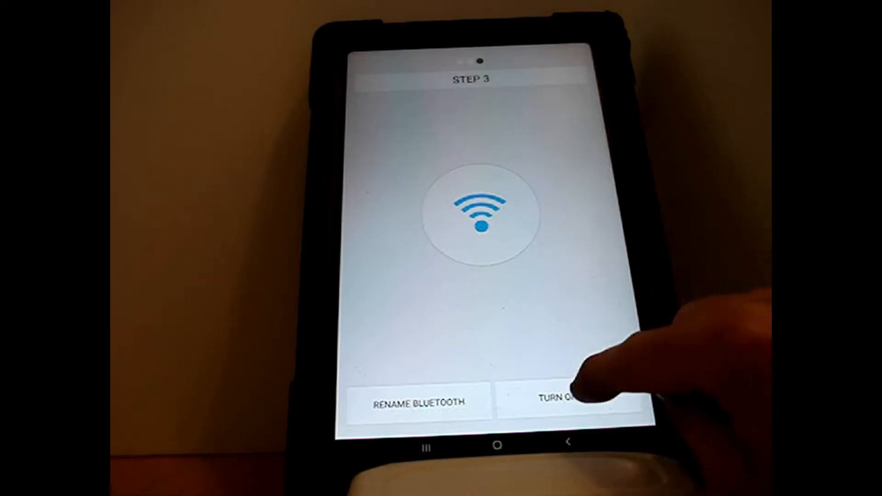
pyautogui.click(568, 403)
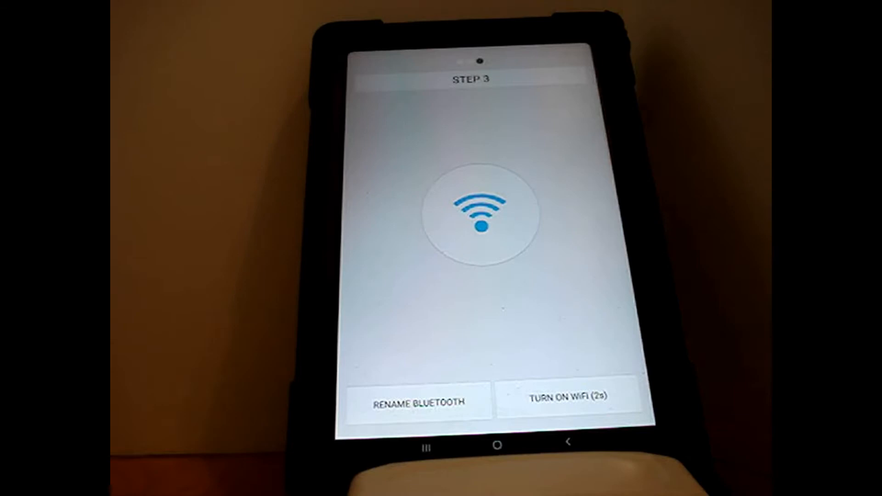
pyautogui.click(556, 402)
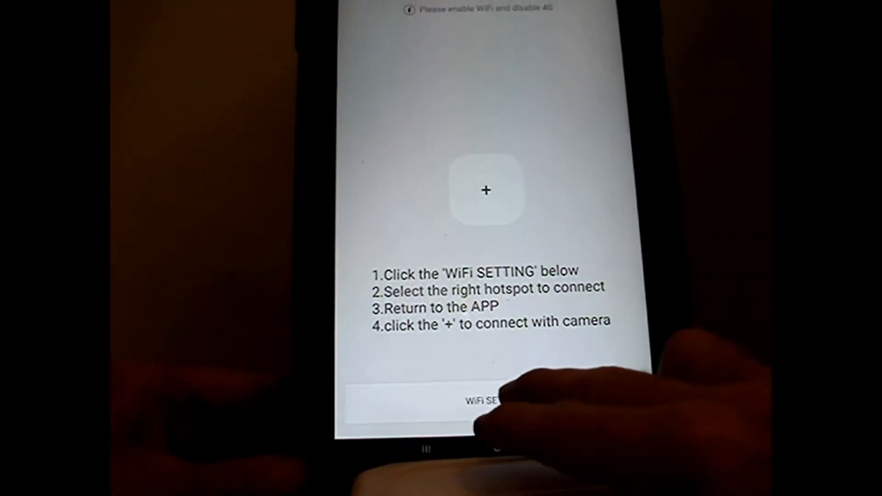
# Join the trail camera's hotspot from the tablet's Wi-Fi networks list
pyautogui.click(487, 400)
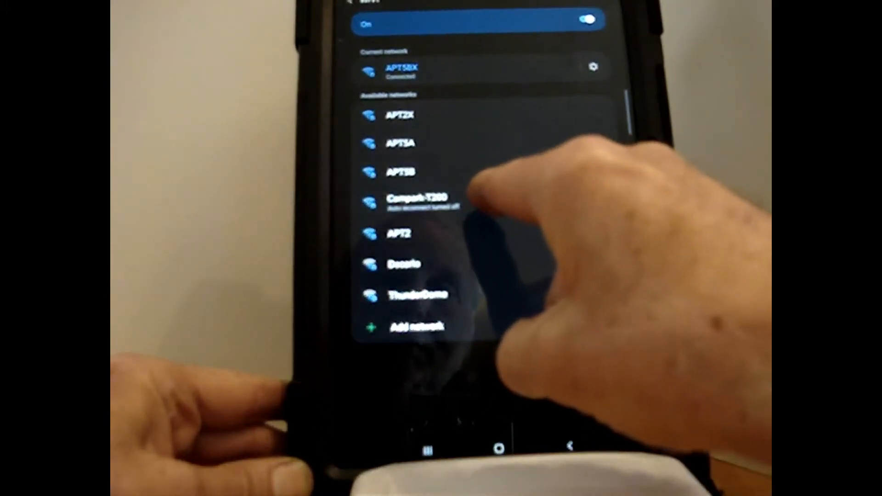
pyautogui.click(418, 199)
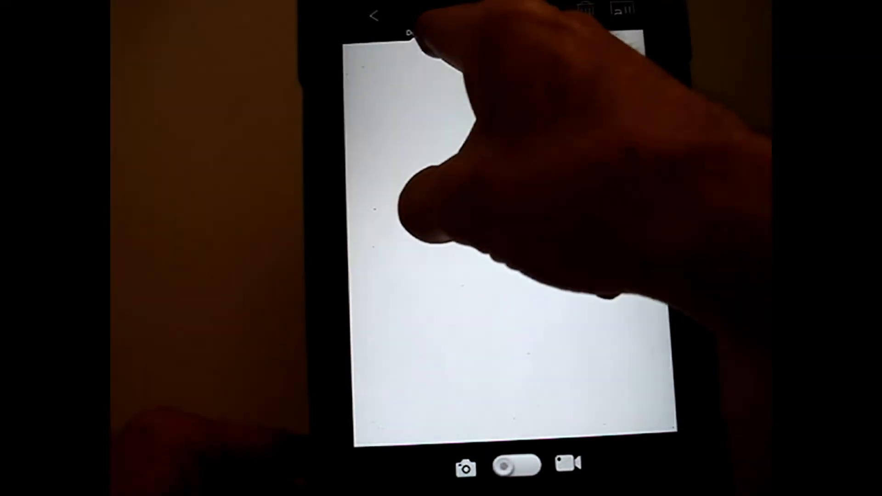
# Connect to the camera and open its album of recorded video thumbnails
pyautogui.click(514, 466)
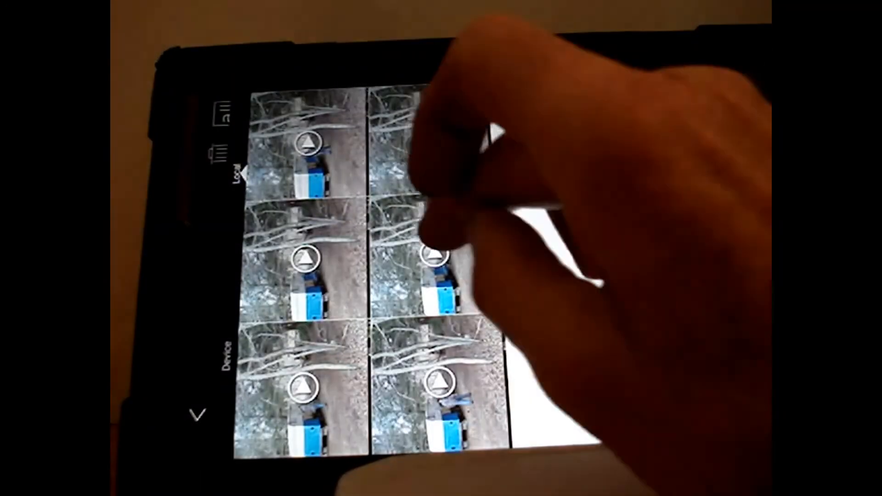
# Play the bottom-left clip of a man walking beside the blue-and-white trailer
pyautogui.click(441, 260)
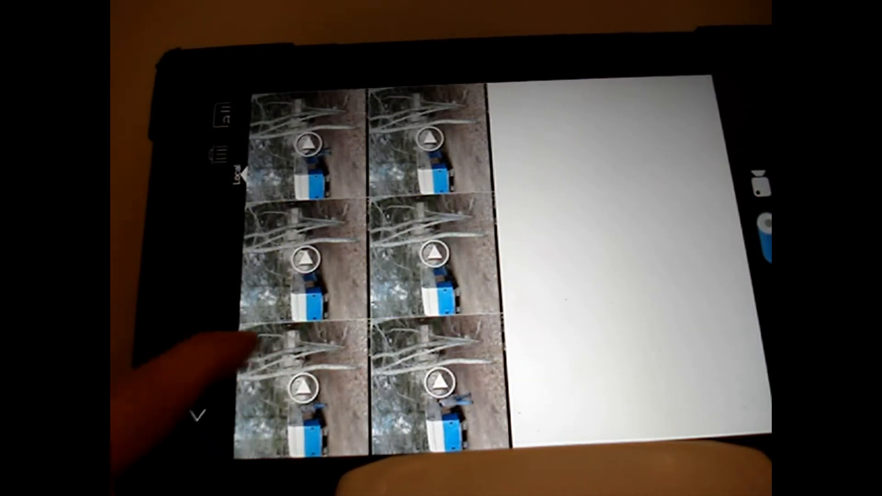
pyautogui.click(308, 258)
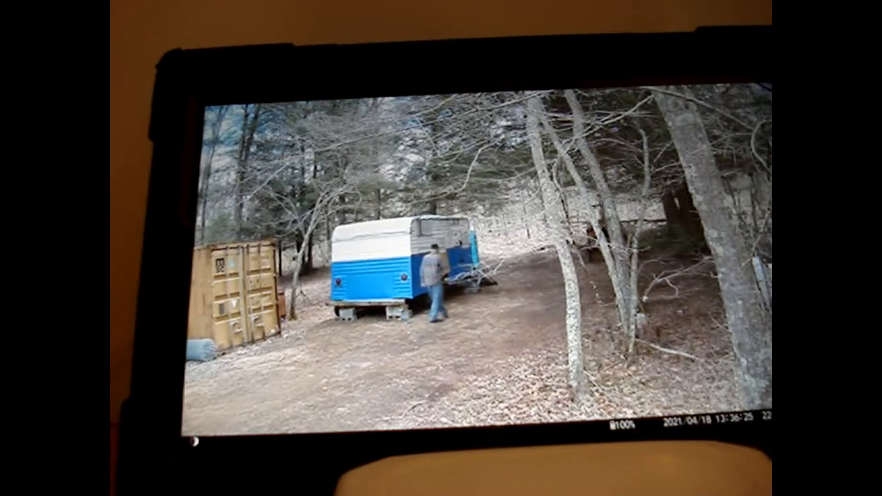